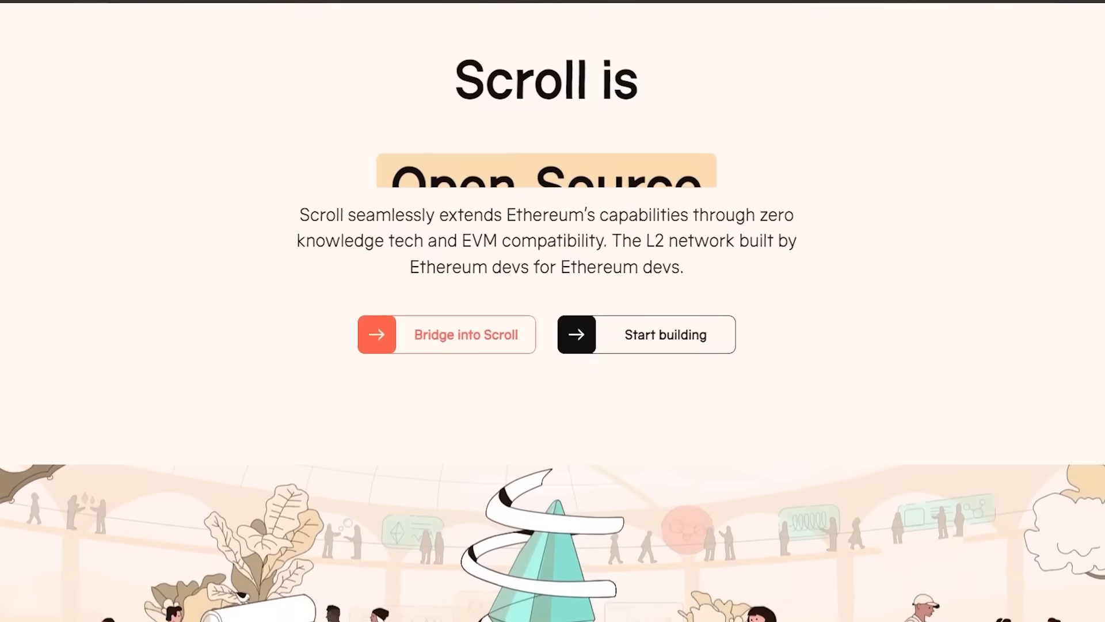
# Scroll the mainnet setup page and approve adding the Scroll network in MetaMask
pyautogui.scroll(-3)
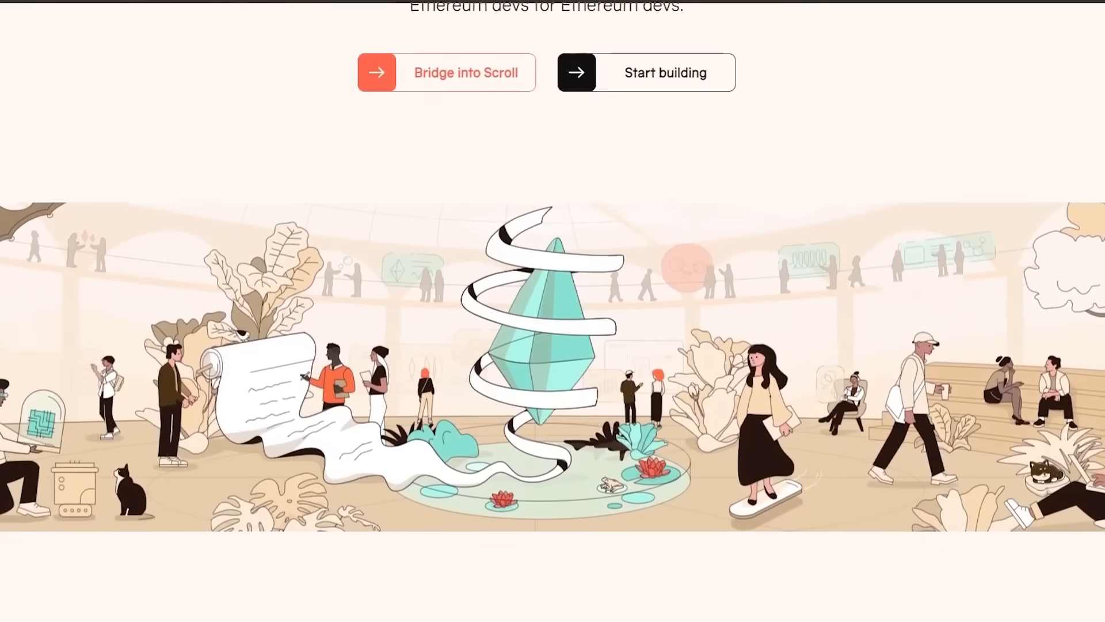
pyautogui.scroll(-3)
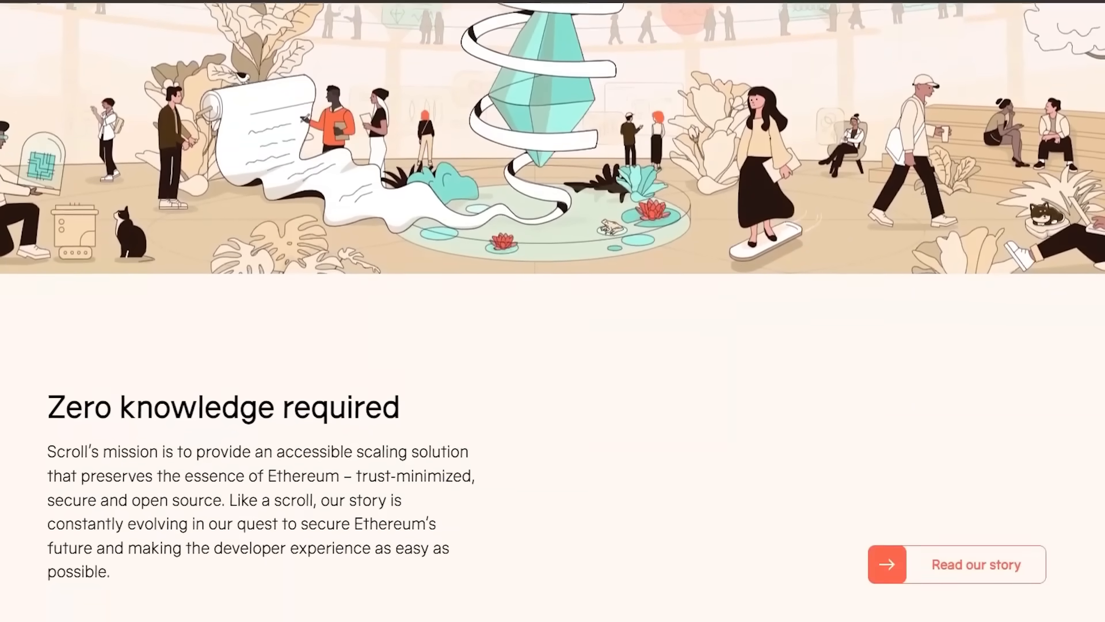
pyautogui.scroll(-3)
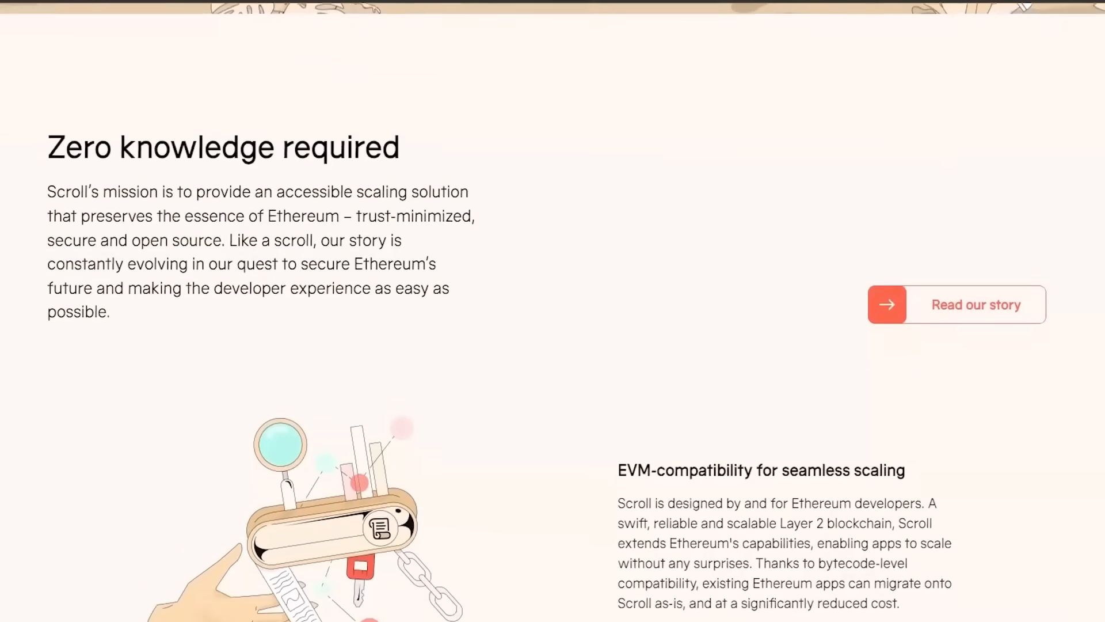
pyautogui.scroll(-3)
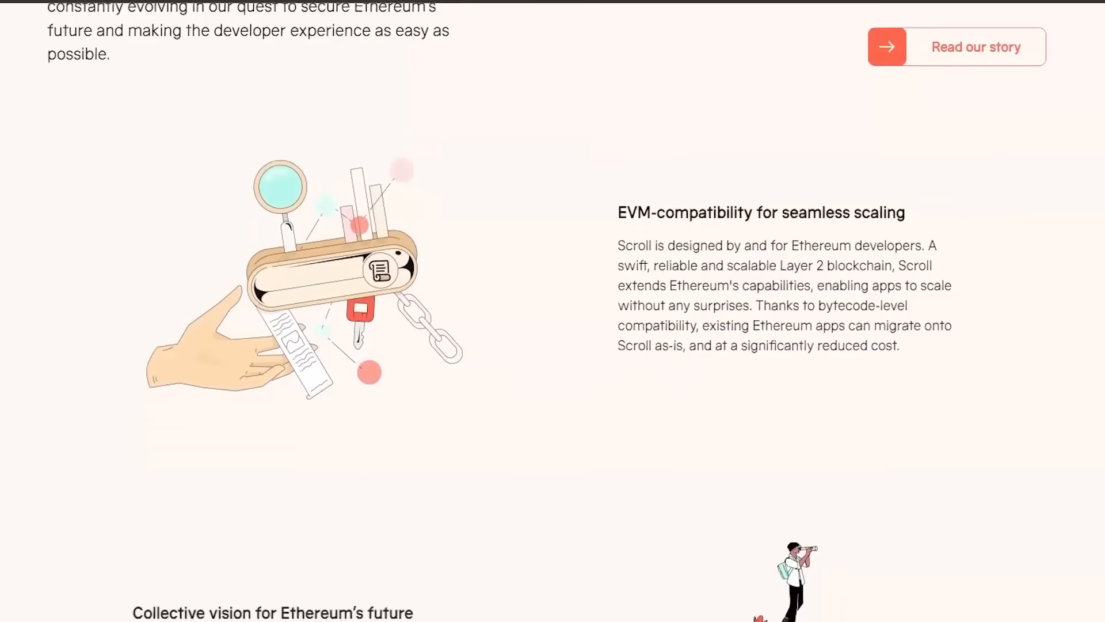
pyautogui.scroll(-3)
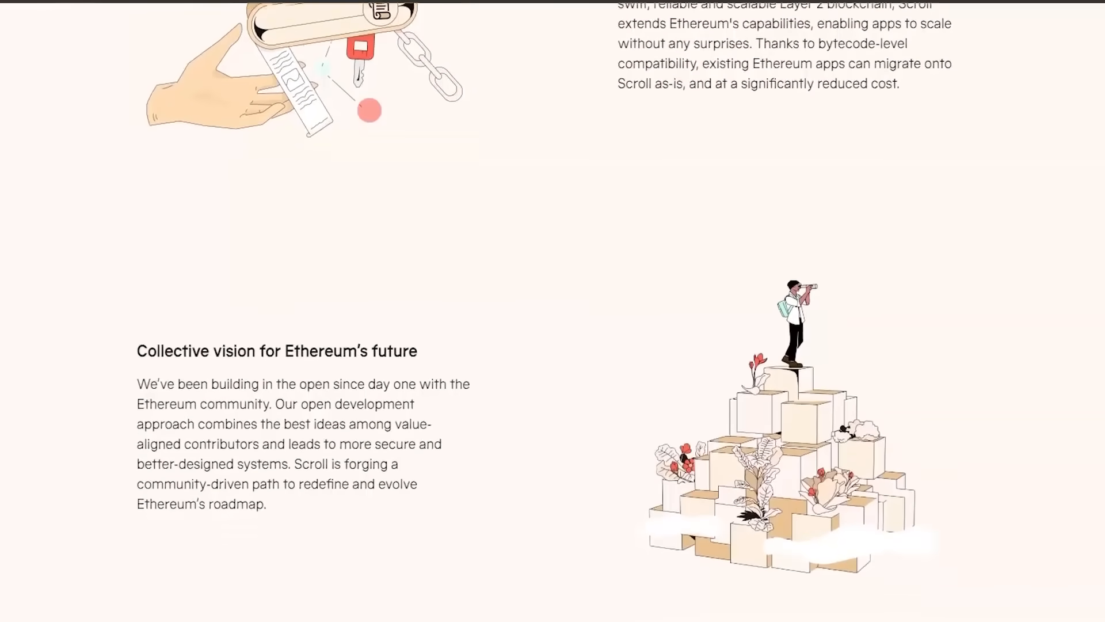
pyautogui.scroll(-3)
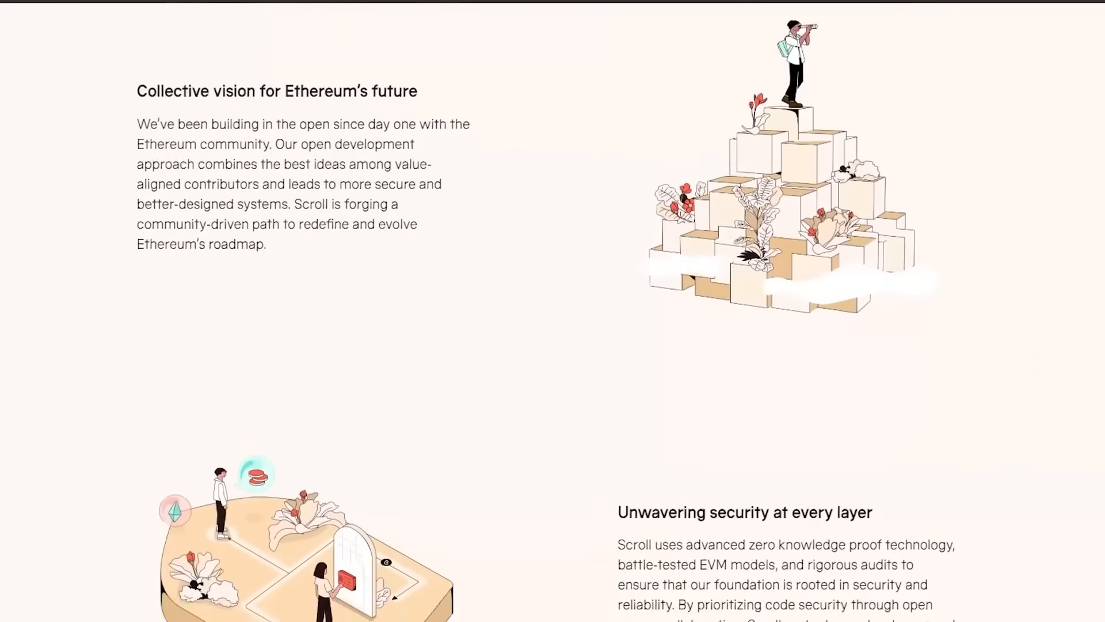
pyautogui.scroll(-3)
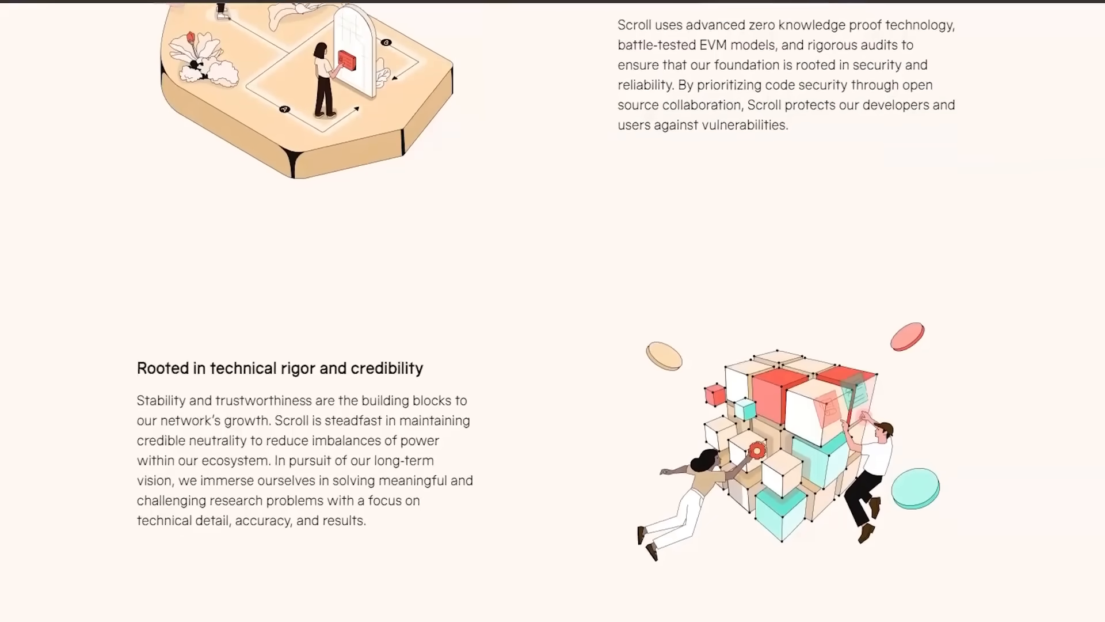
pyautogui.scroll(-3)
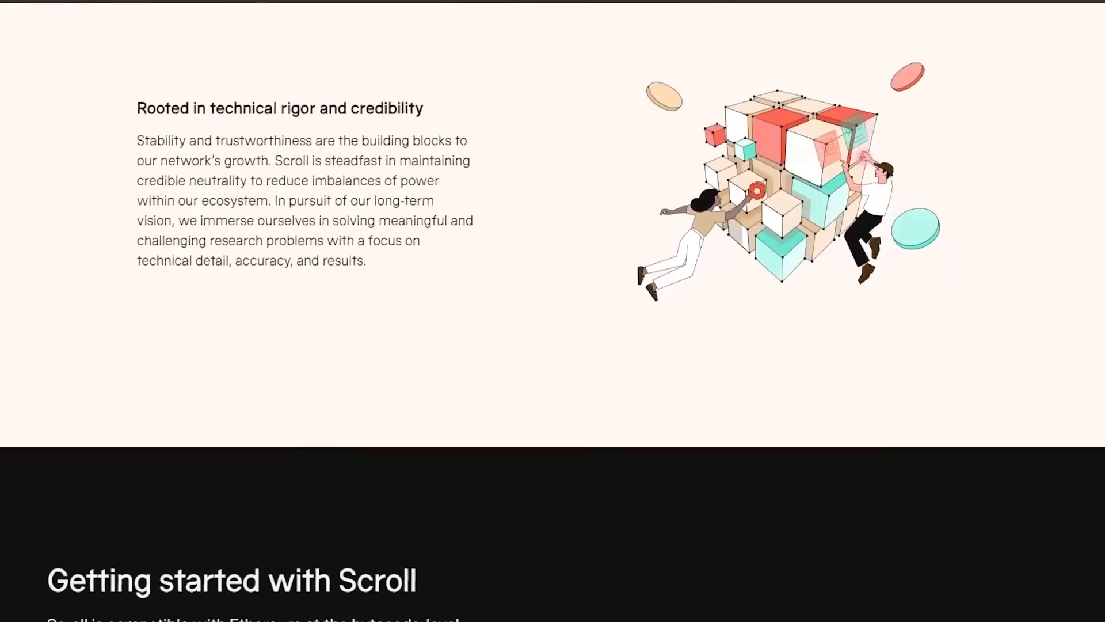
pyautogui.scroll(-3)
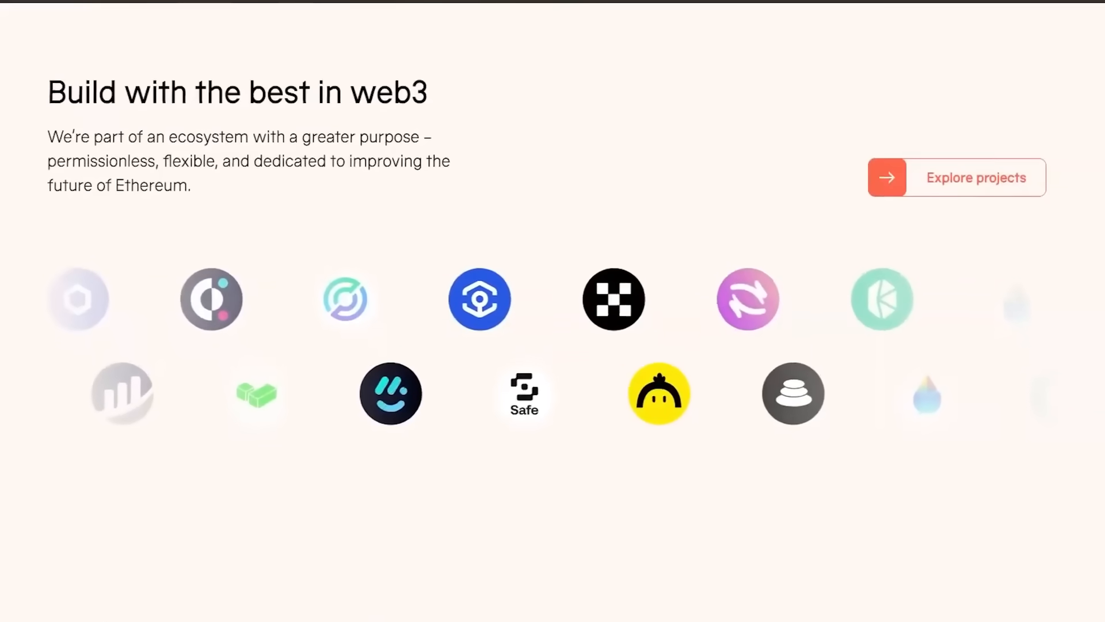
pyautogui.scroll(-3)
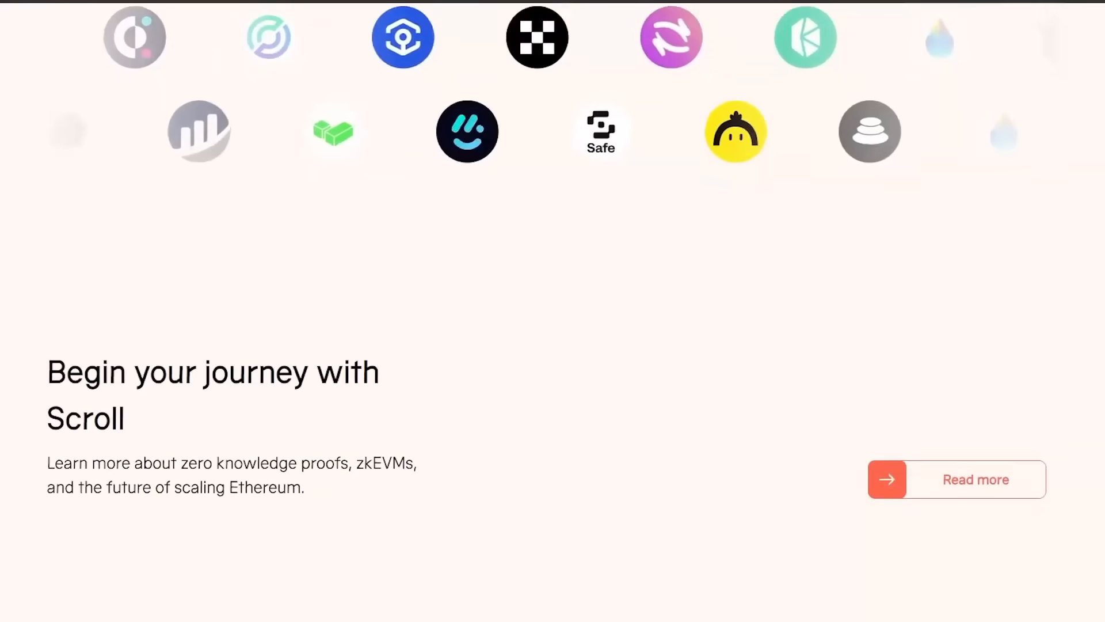
pyautogui.scroll(-3)
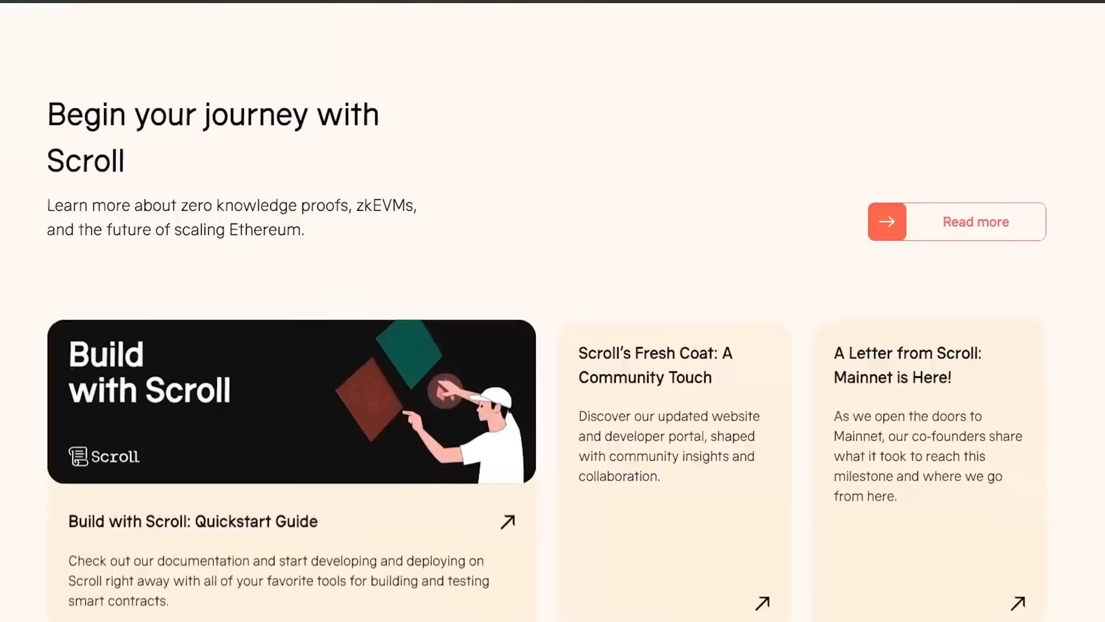
pyautogui.scroll(-3)
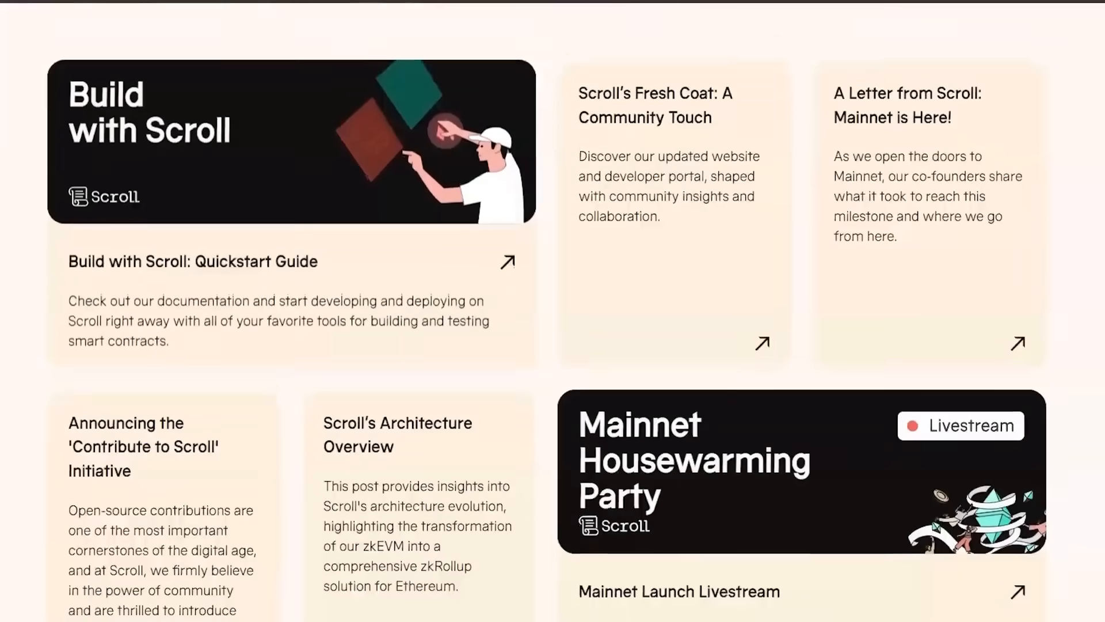
pyautogui.scroll(-3)
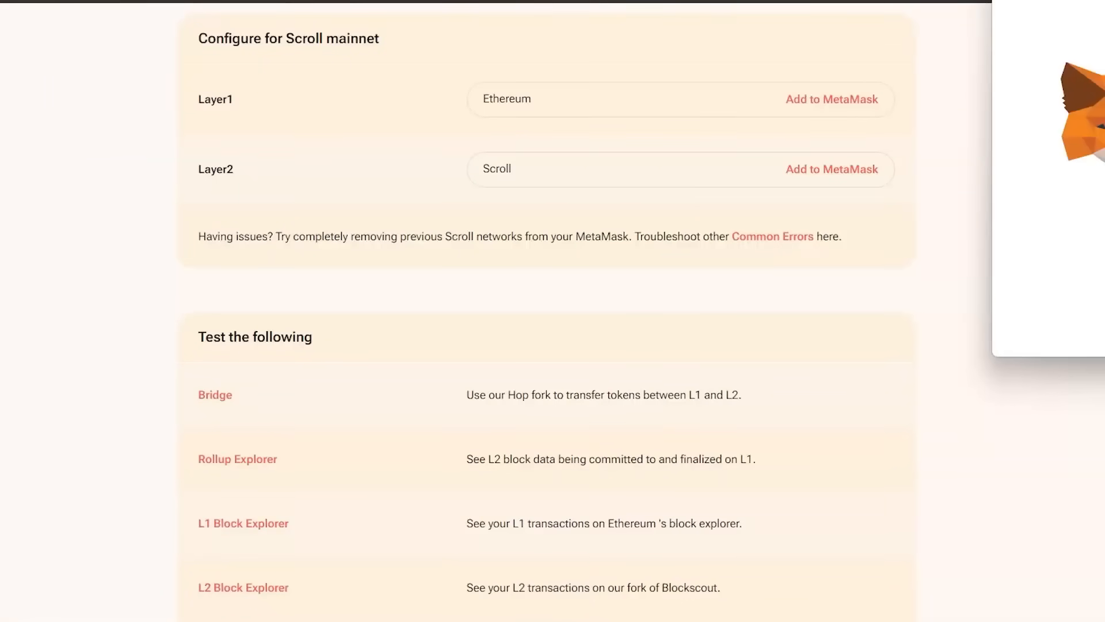
pyautogui.click(830, 170)
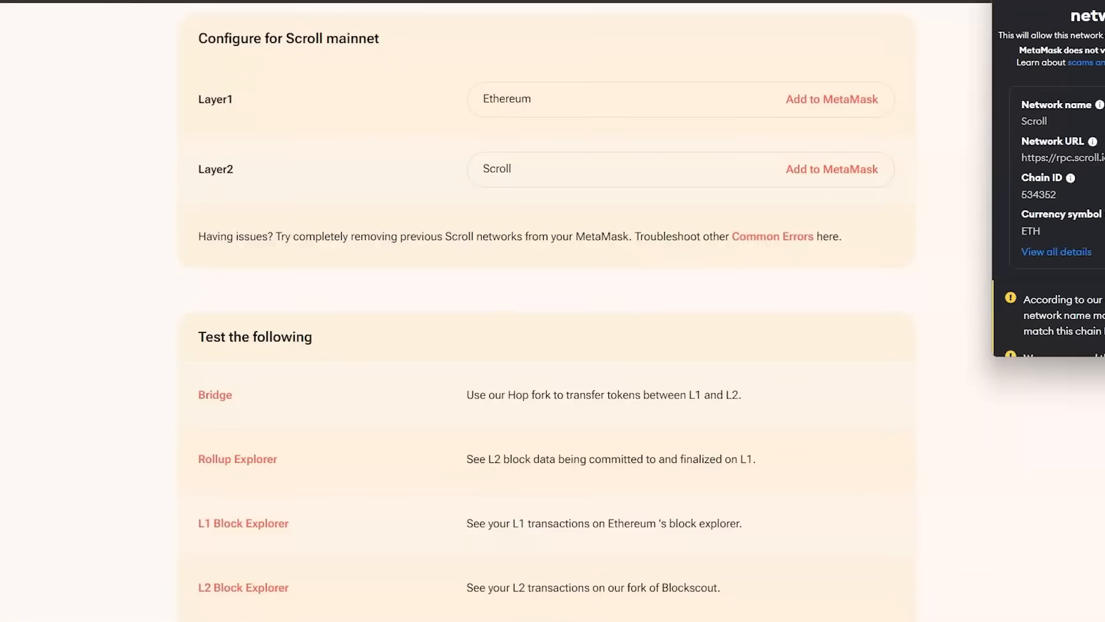
pyautogui.scroll(-3)
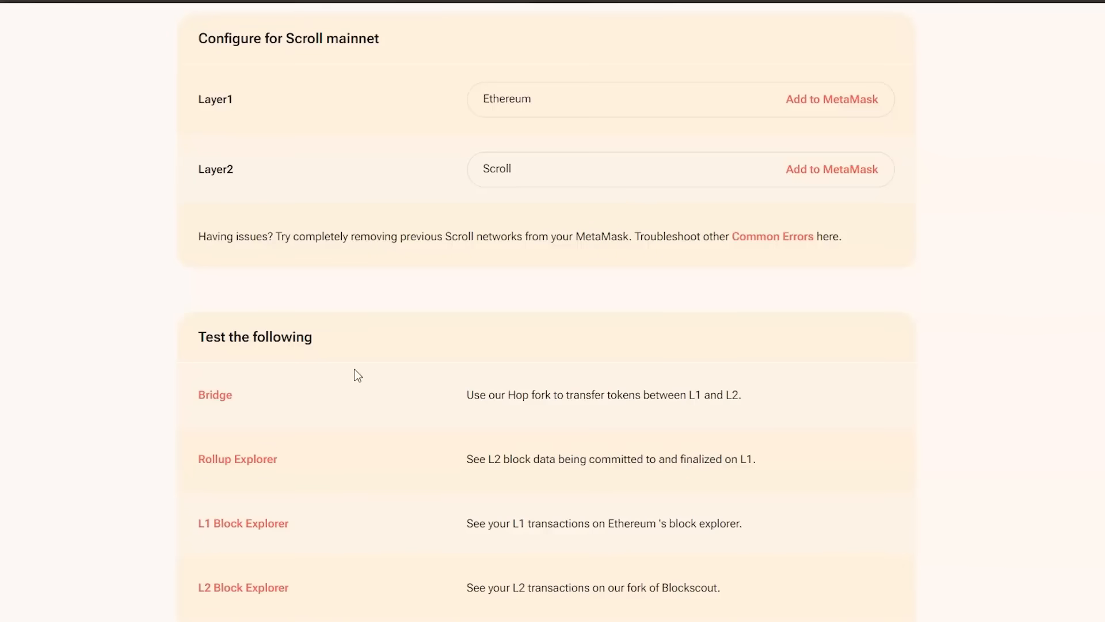
pyautogui.moveTo(201, 346)
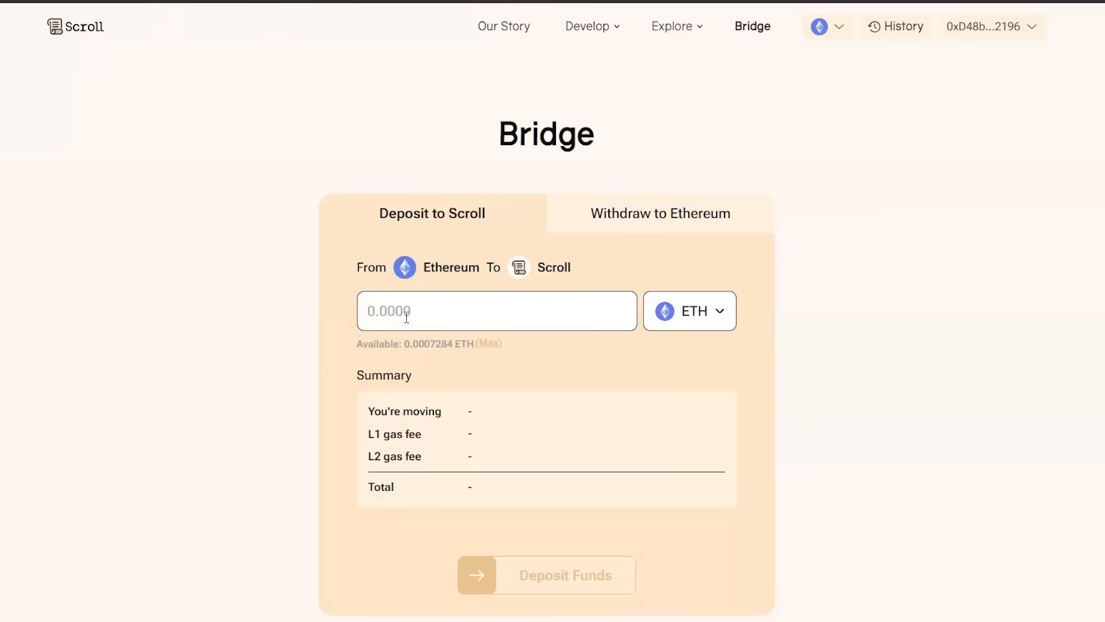
# Switch the bridge to Withdraw to Ethereum and enter 0.005 ETH
pyautogui.click(659, 213)
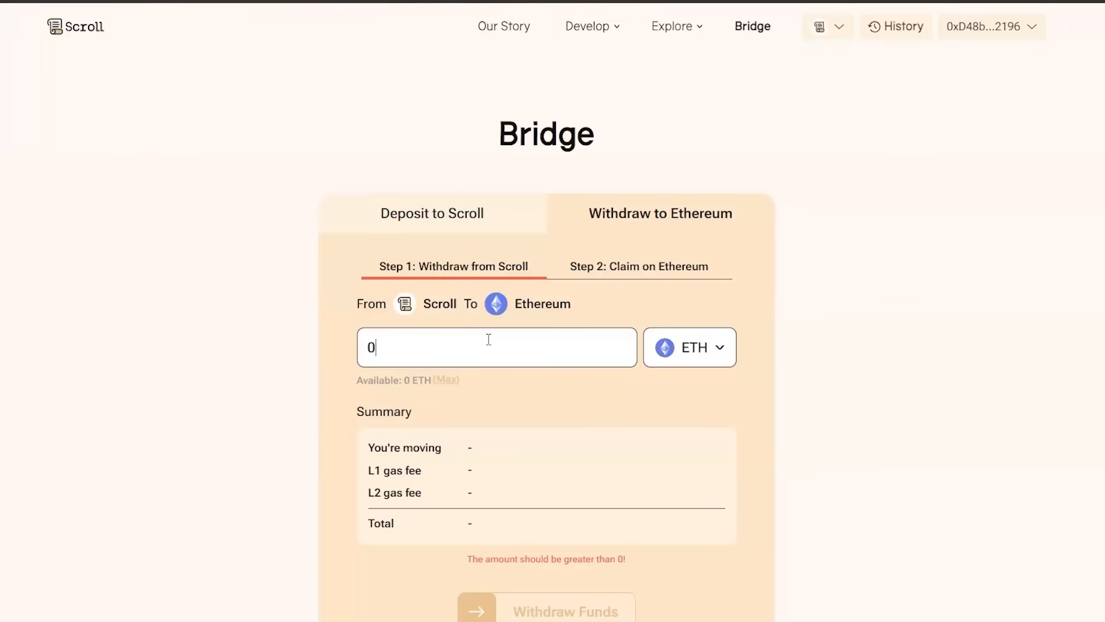
pyautogui.write('.005')
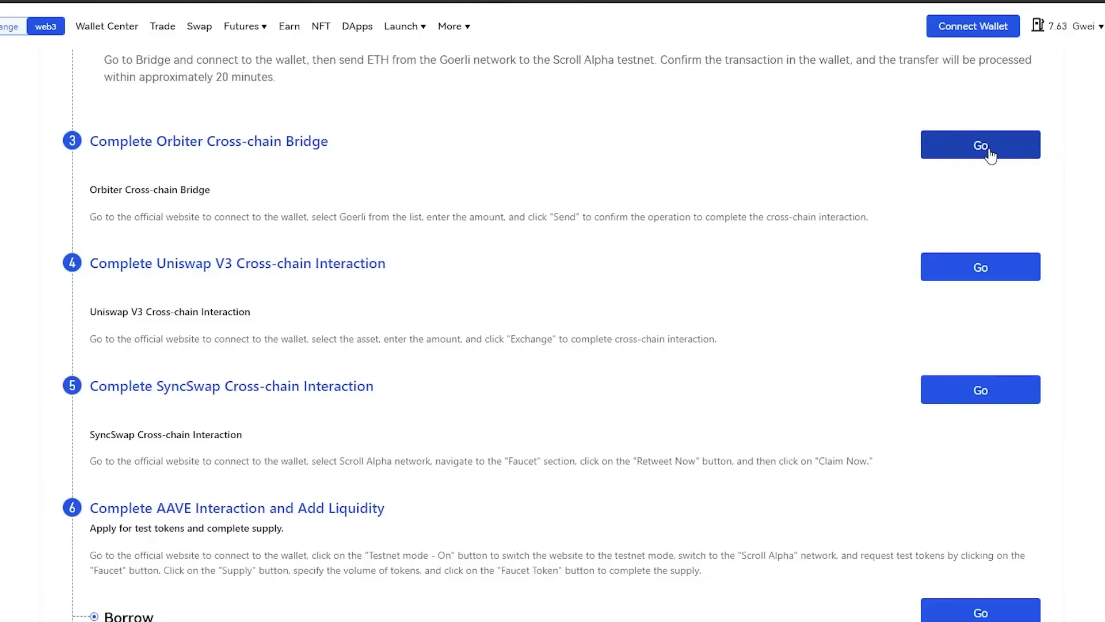
# Use the cross-chain task's Go button to open Uniswap's swap page
pyautogui.click(979, 144)
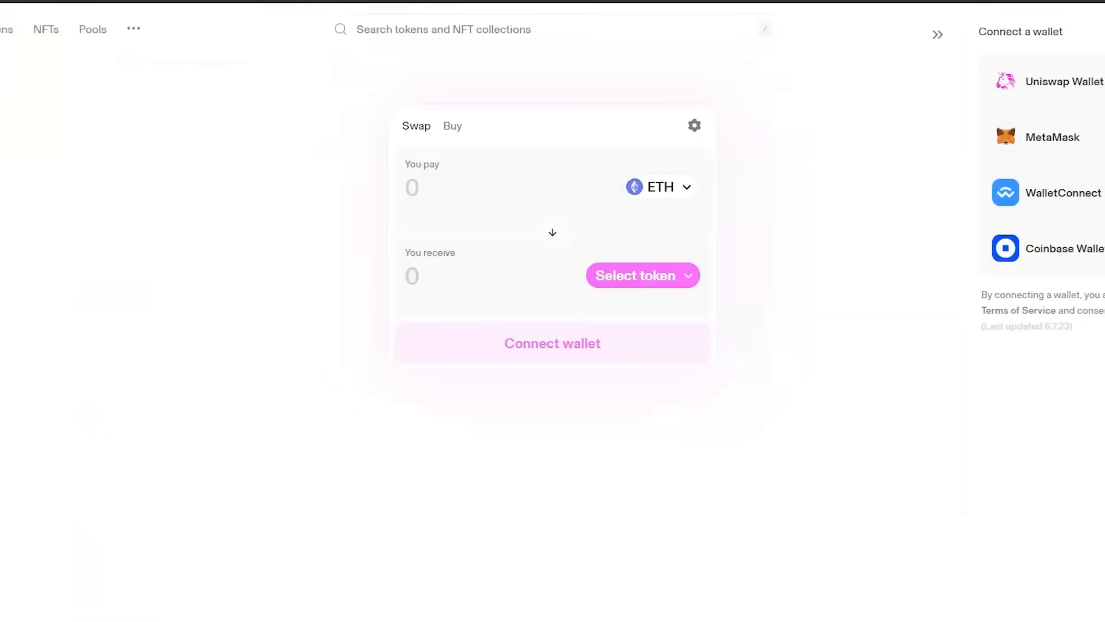
# Pick a receive token on Uniswap, then view SyncSwap's ETH-to-USDC swap
pyautogui.click(640, 275)
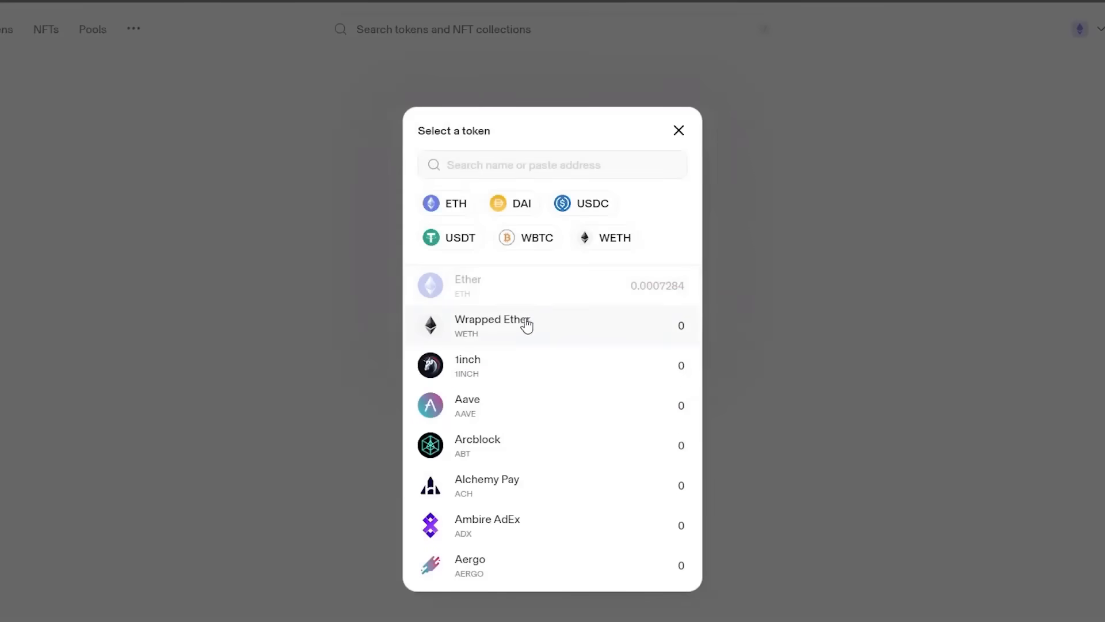
pyautogui.click(678, 130)
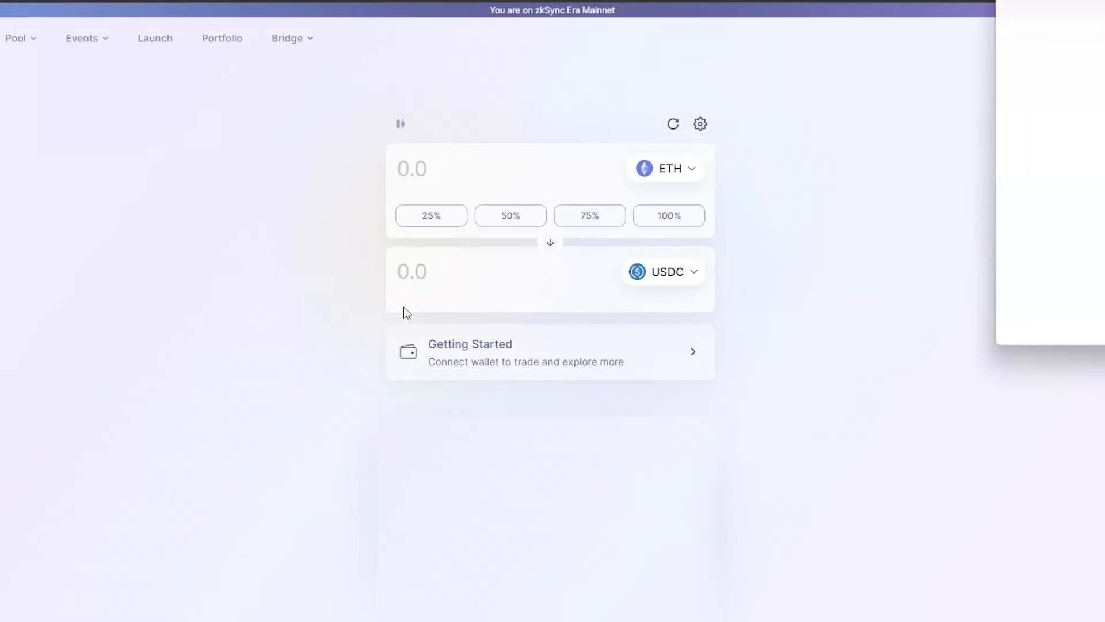
pyautogui.click(923, 38)
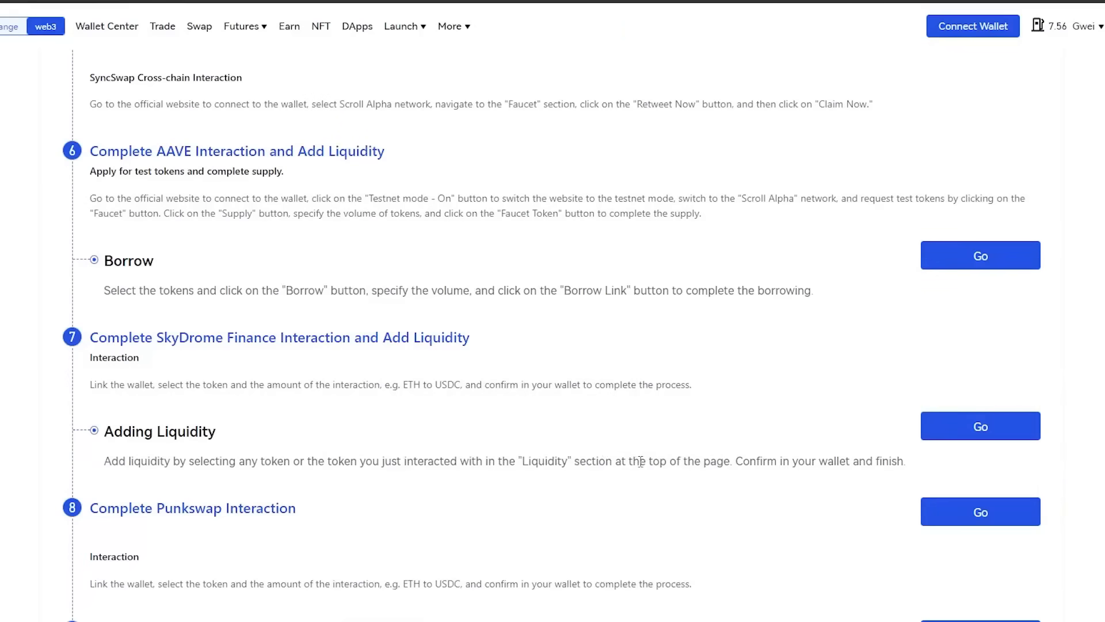
# Open SkyDrome Finance and PunkSwap to view their Connect Wallet prompts
pyautogui.click(972, 26)
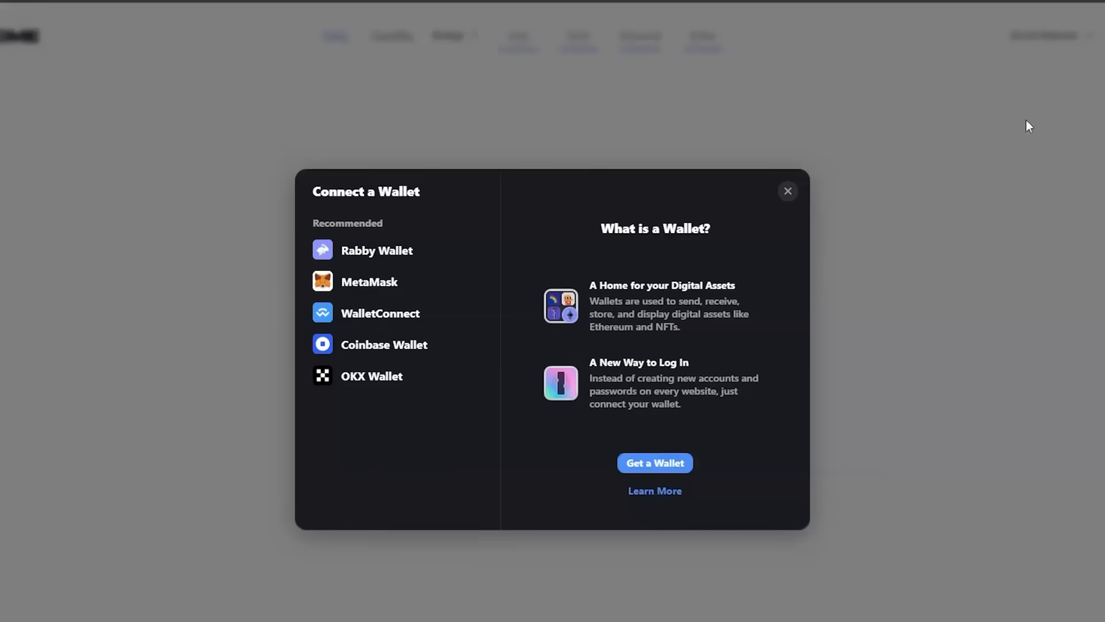
pyautogui.click(788, 191)
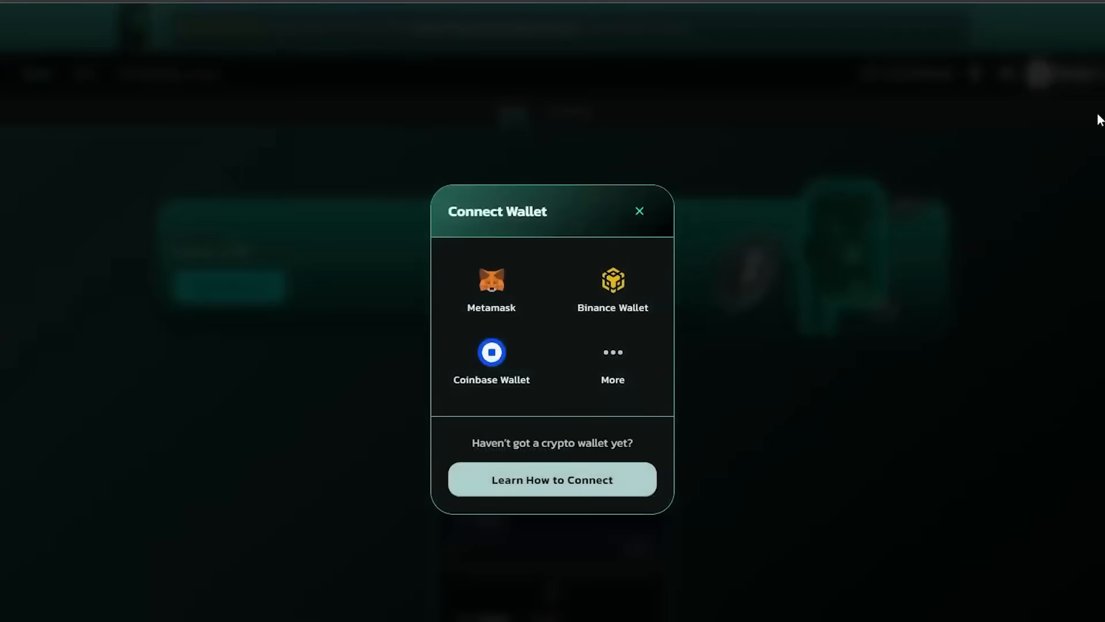
pyautogui.click(638, 210)
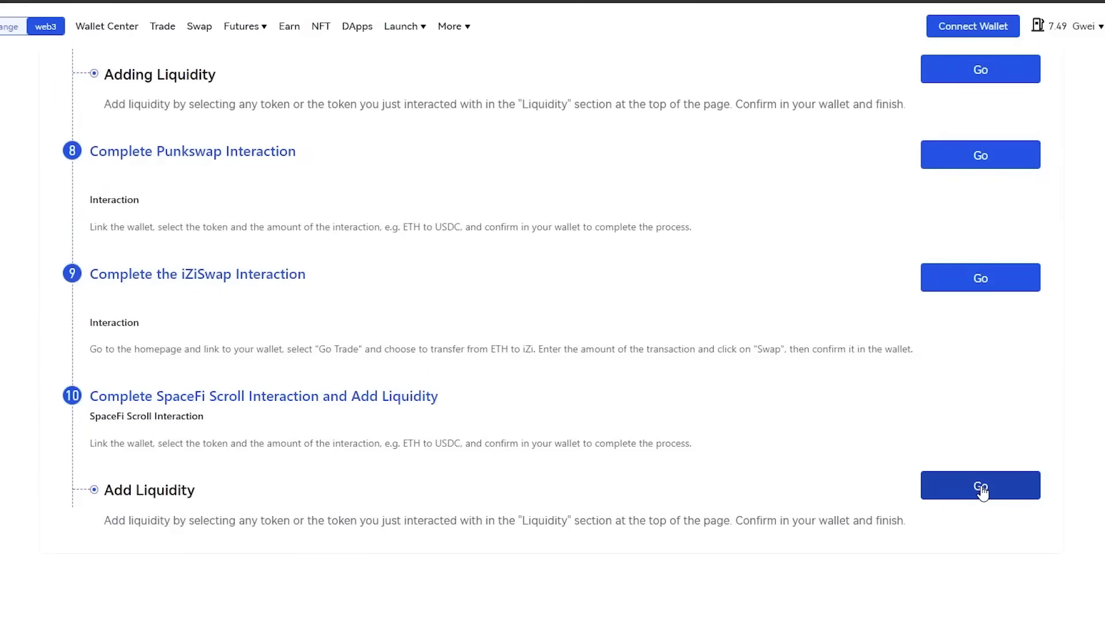
# Open SpaceFi's swap token list, then check the Layer3 'Bridged to Scroll Mainnet' quest
pyautogui.click(980, 485)
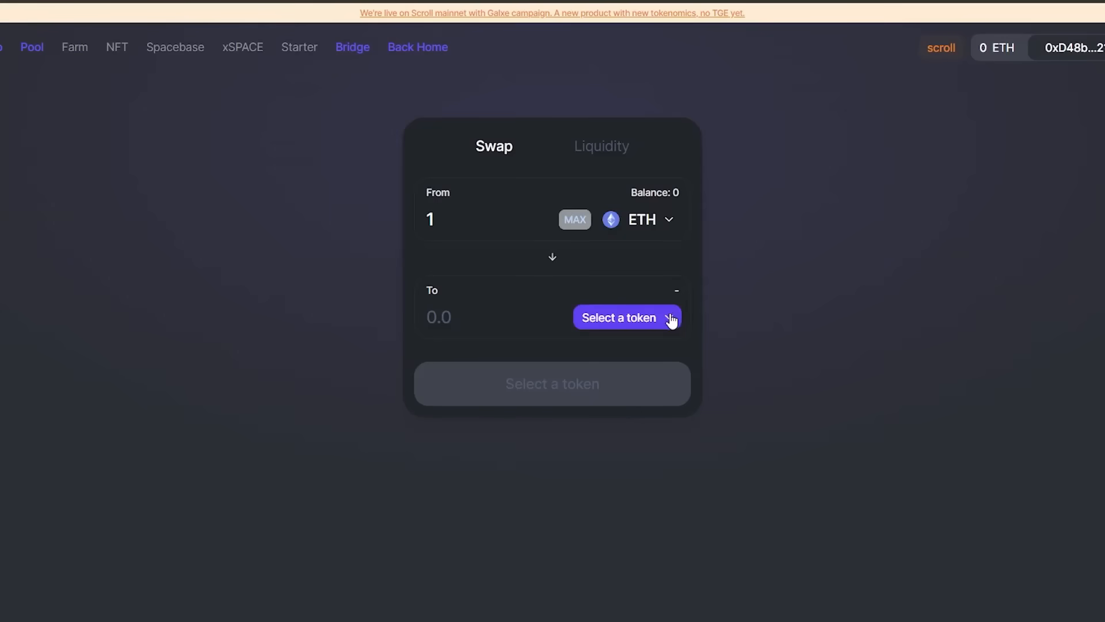
pyautogui.click(618, 317)
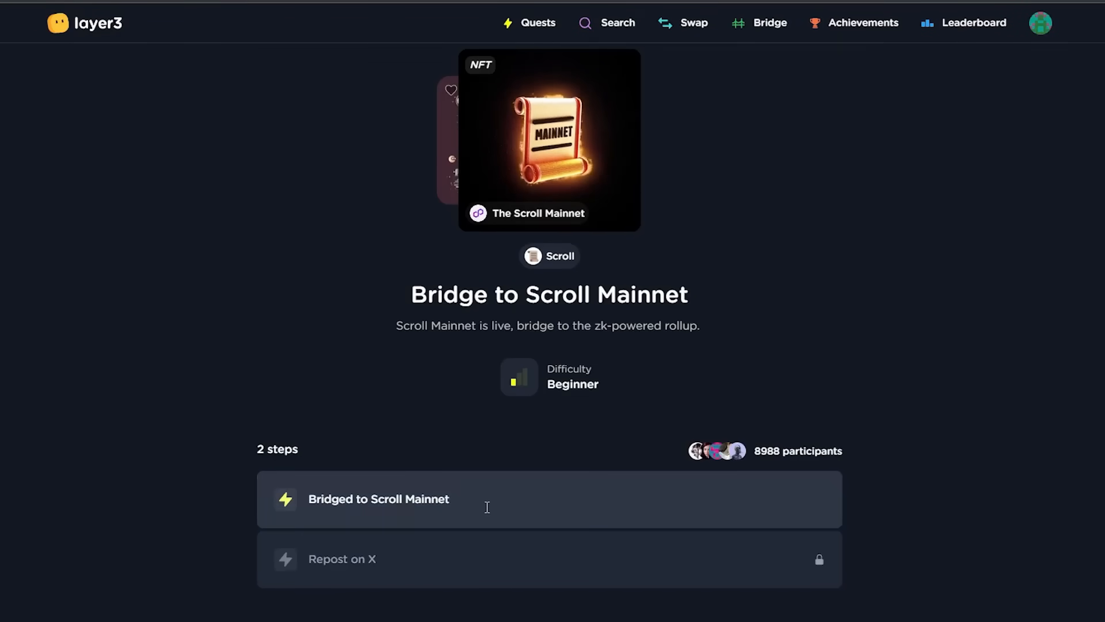
pyautogui.click(379, 498)
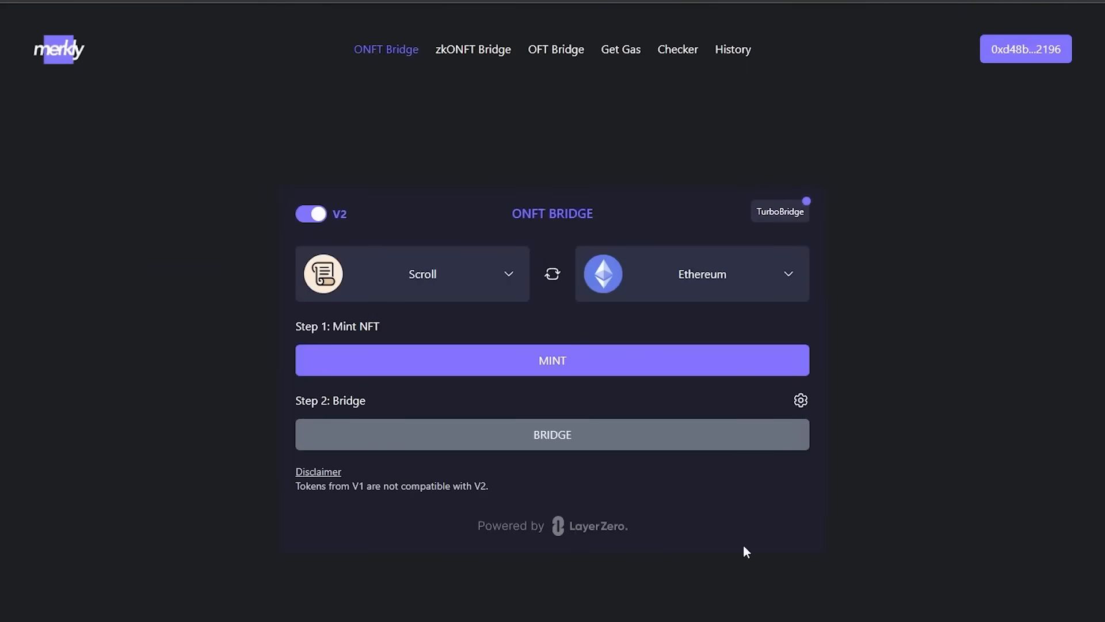
pyautogui.moveTo(650, 207)
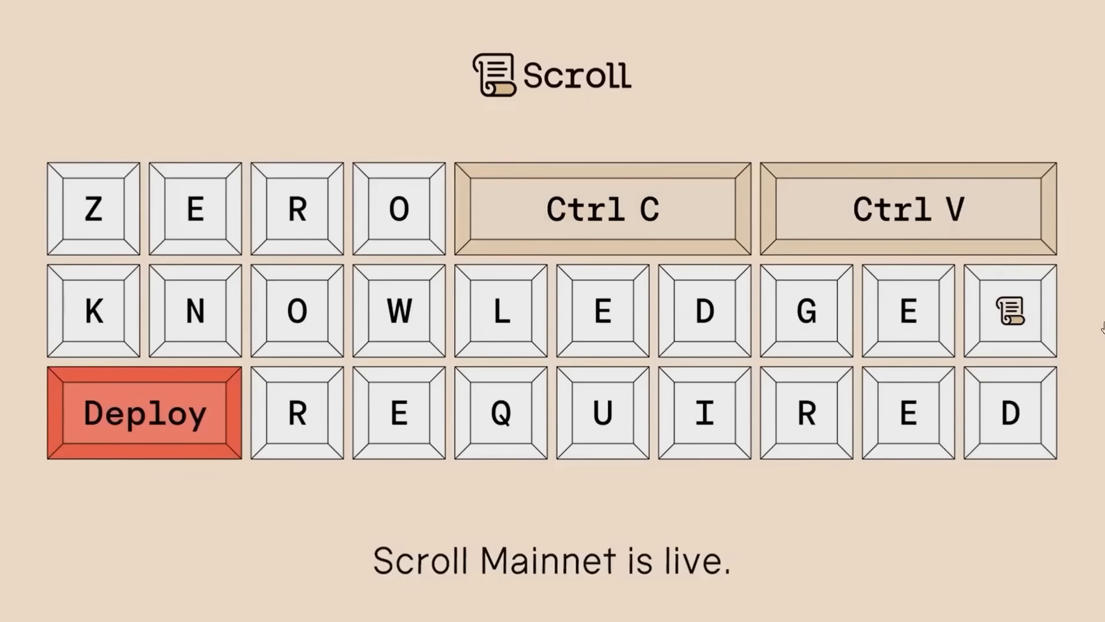
# Press Deploy on the Scroll 'Mainnet is live' promo screen
pyautogui.click(144, 412)
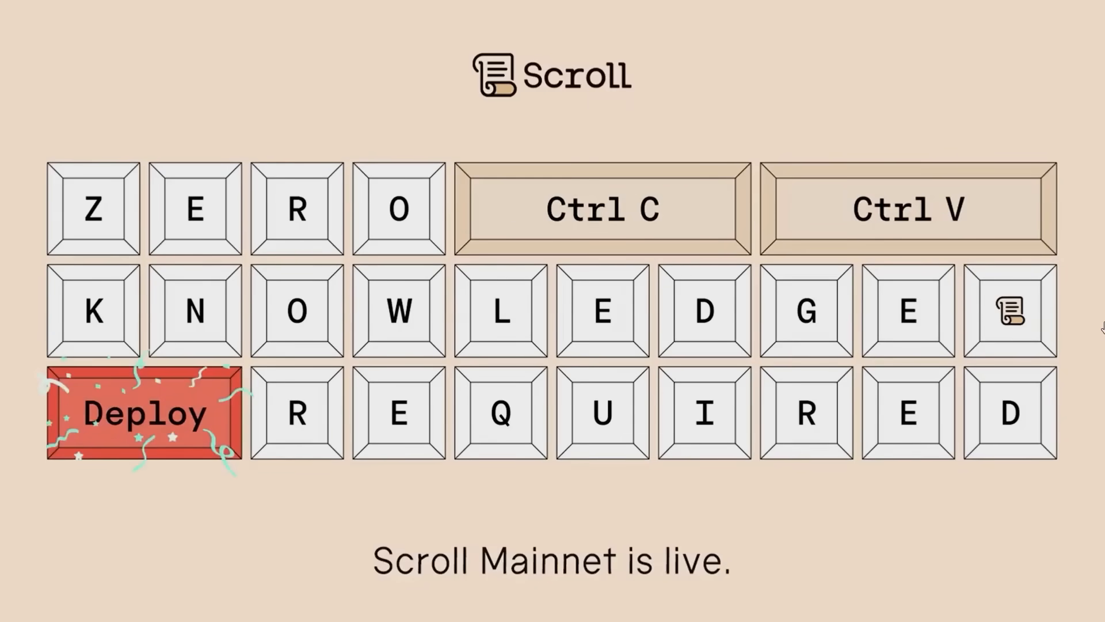